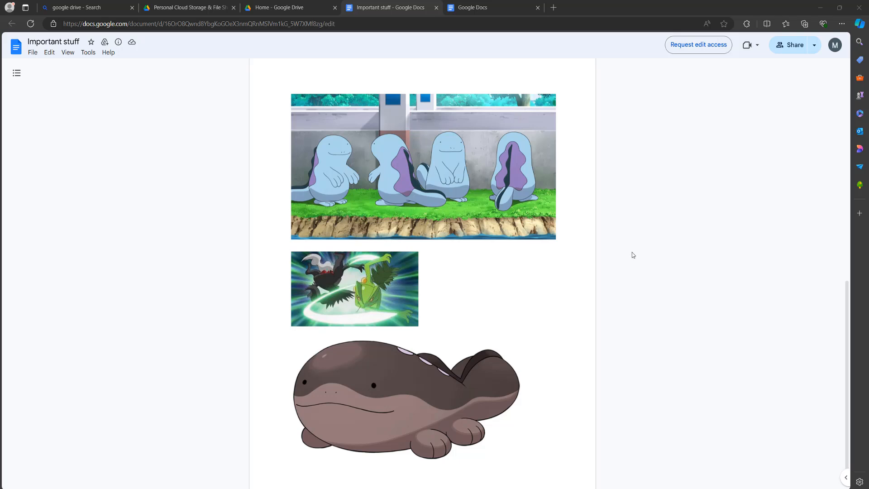
pyautogui.moveTo(640, 251)
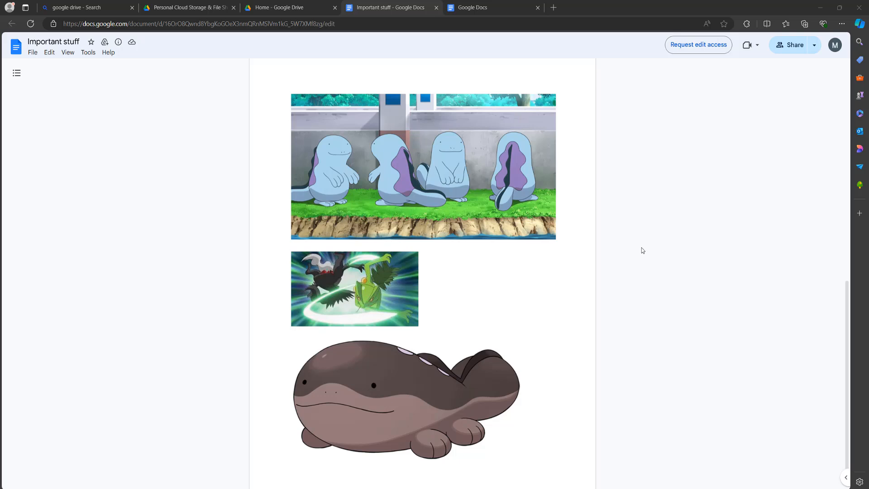
pyautogui.moveTo(460, 151)
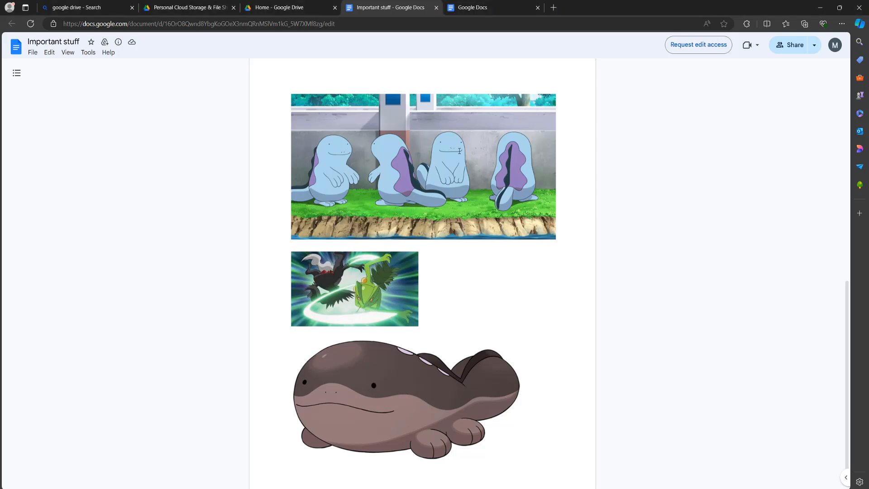
pyautogui.moveTo(431, 281)
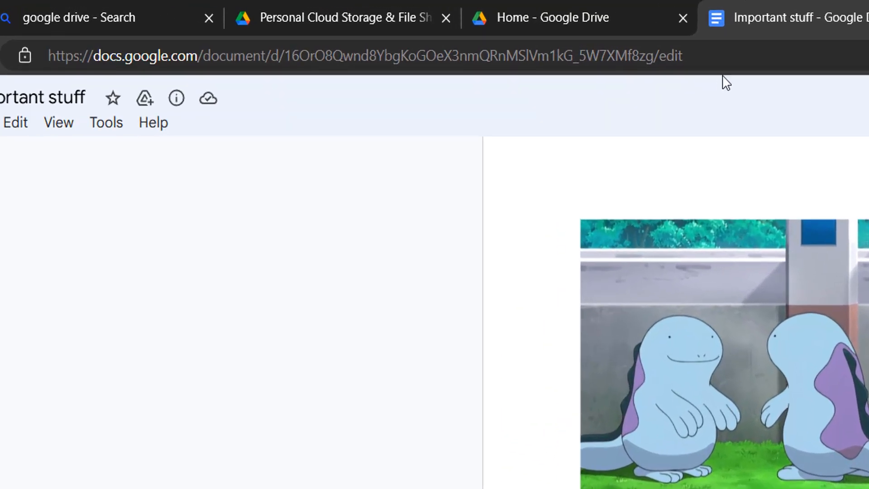
# Load the document via its /mobilebasic address and scroll through its text and images
pyautogui.click(361, 55)
pyautogui.write('mobilebasic')
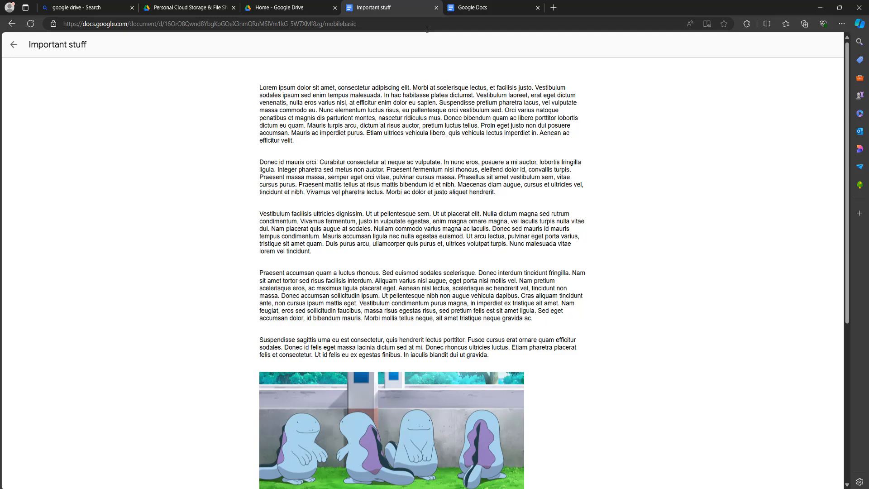
pyautogui.scroll(-3)
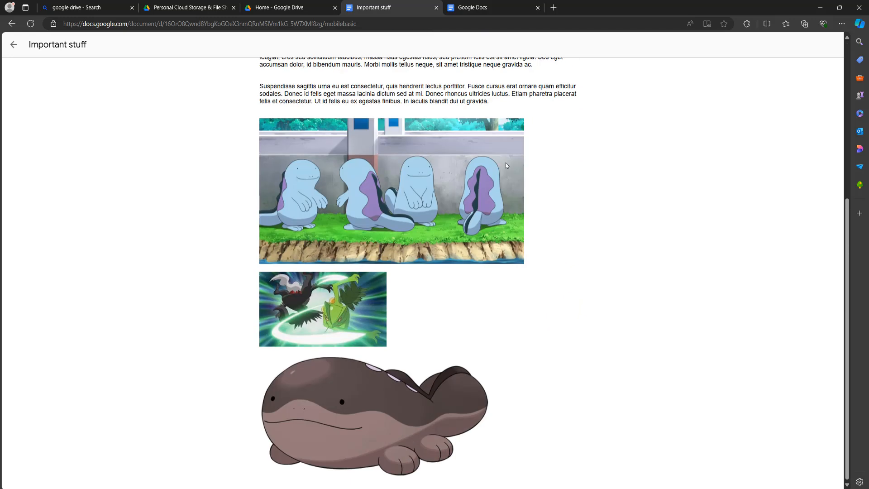
pyautogui.scroll(3)
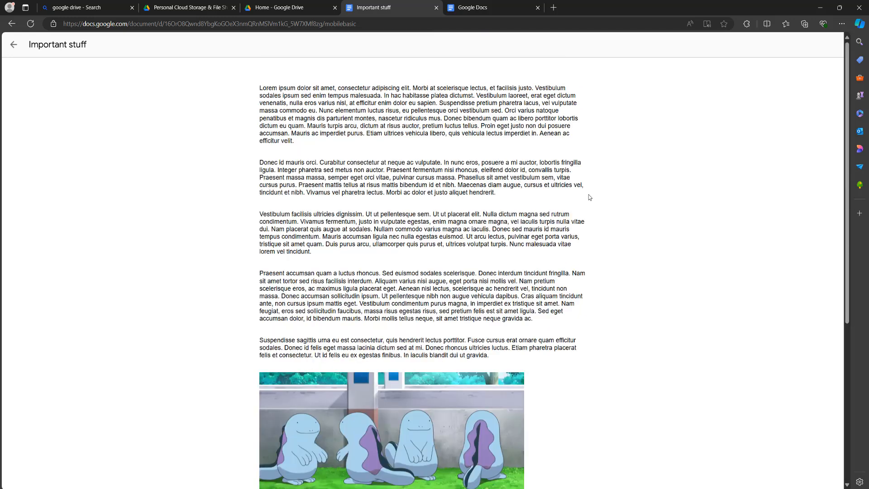
pyautogui.moveTo(609, 137)
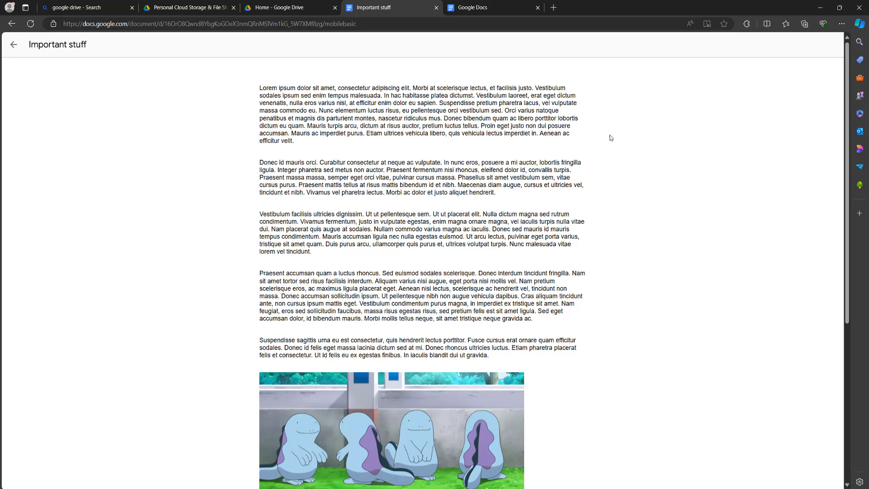
# Save the page as Important stuff.html with type Webpage, complete into the download folder
pyautogui.rightClick(609, 138)
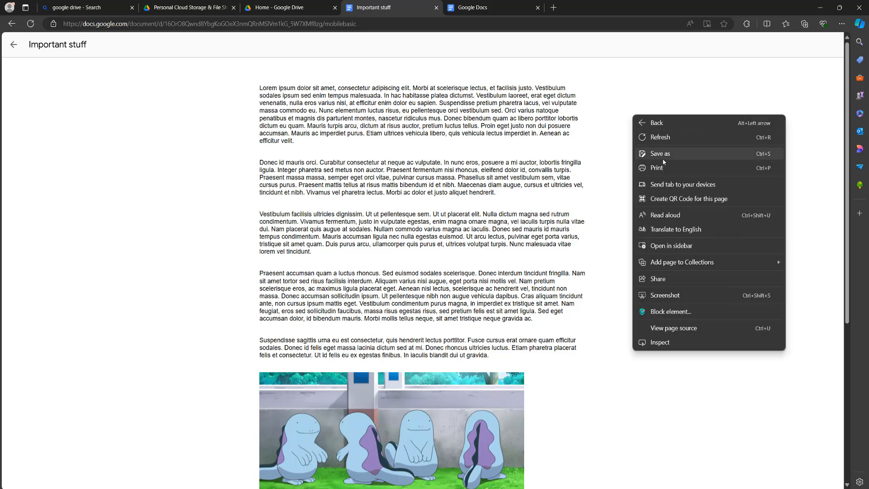
pyautogui.click(660, 154)
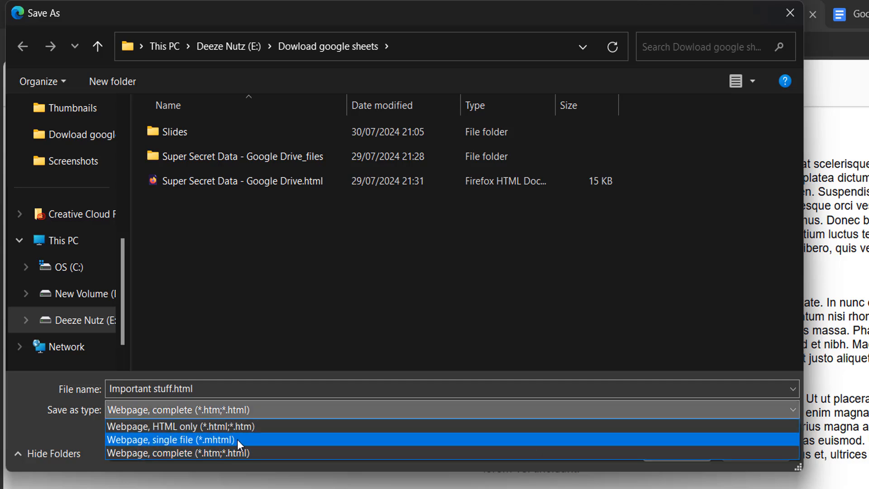
pyautogui.moveTo(266, 455)
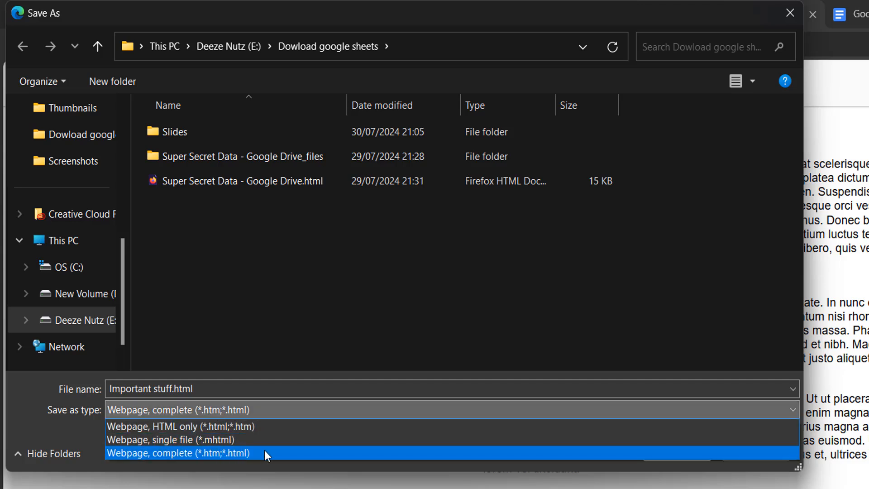
pyautogui.click(179, 453)
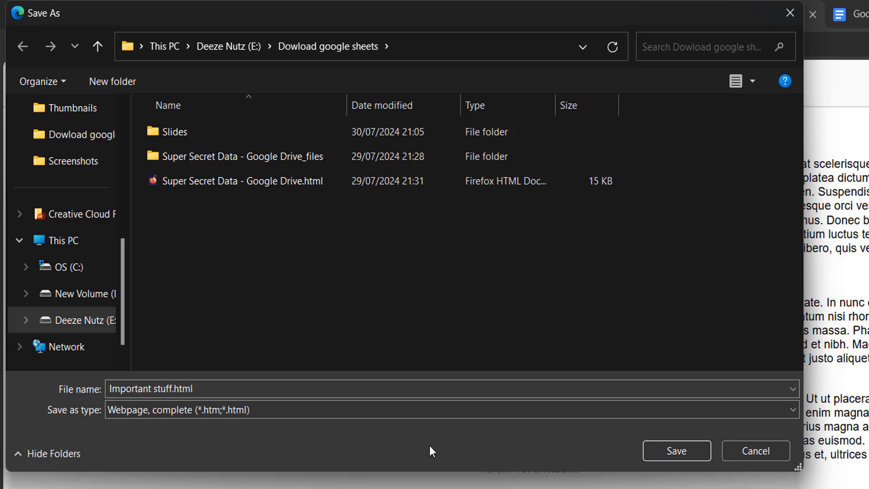
pyautogui.click(678, 451)
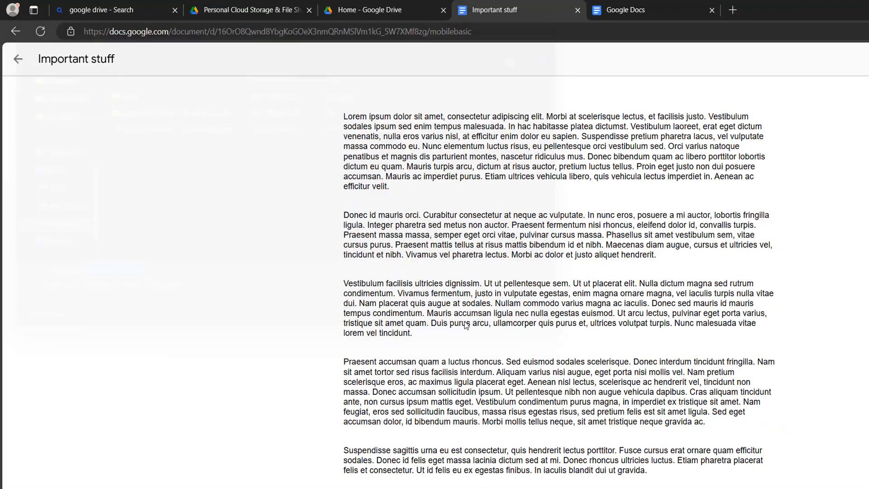
# Open Important stuff.html from the Dowload google sheets folder in Notepad as text
pyautogui.click(804, 24)
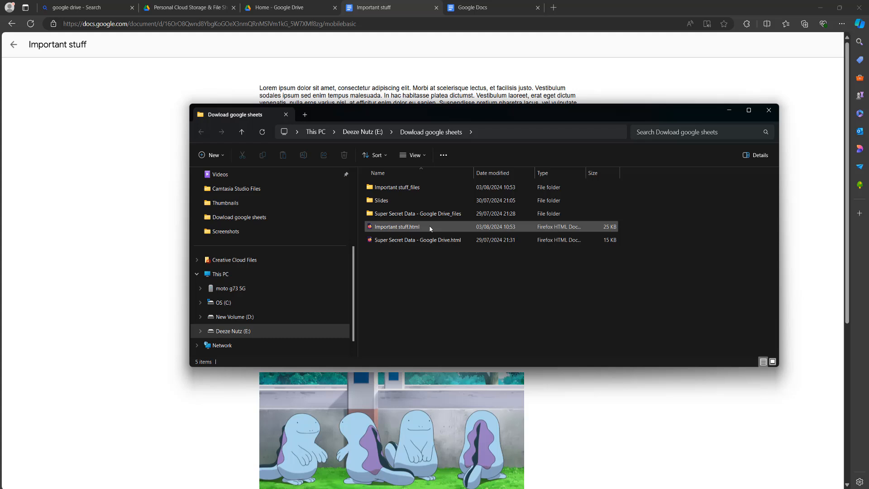
pyautogui.click(397, 226)
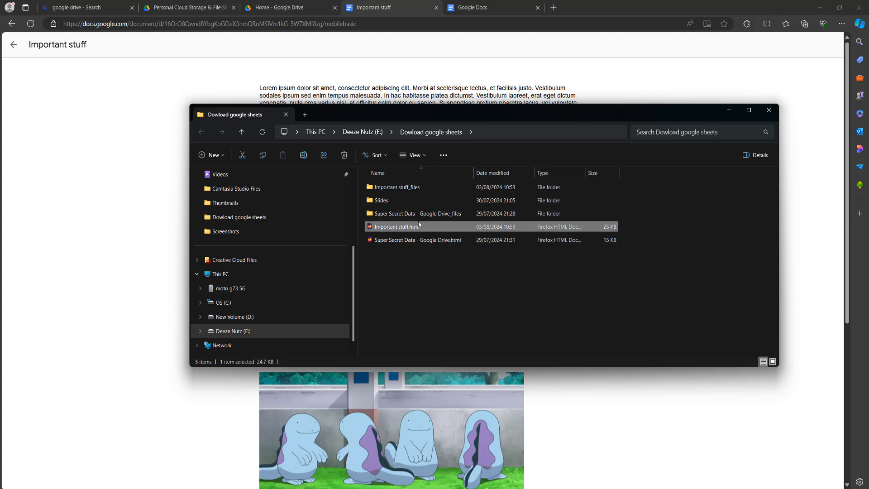
pyautogui.rightClick(396, 227)
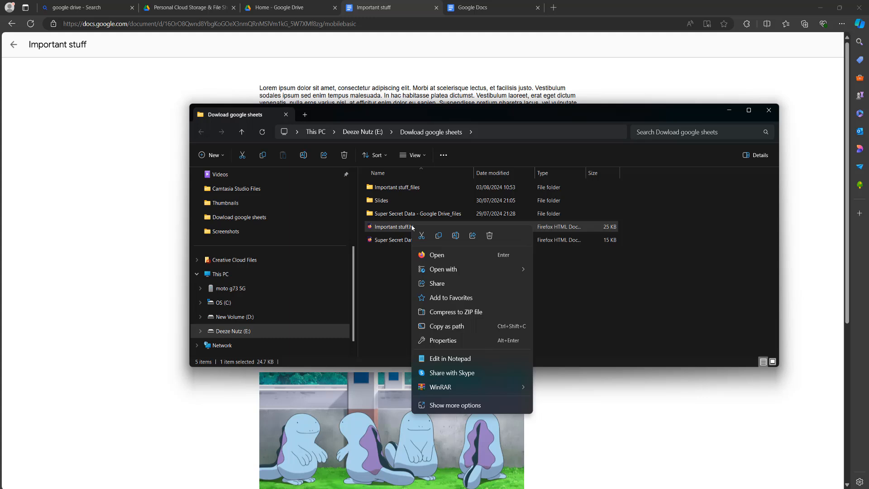
pyautogui.moveTo(454, 359)
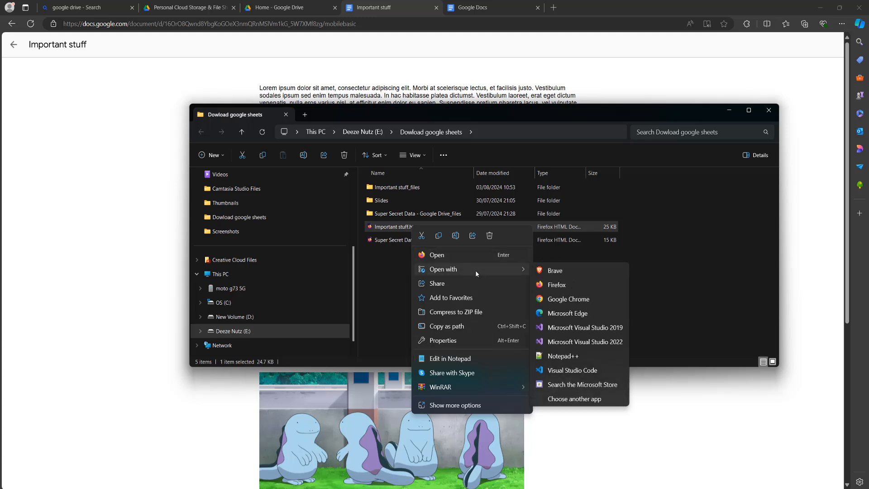
pyautogui.moveTo(563, 356)
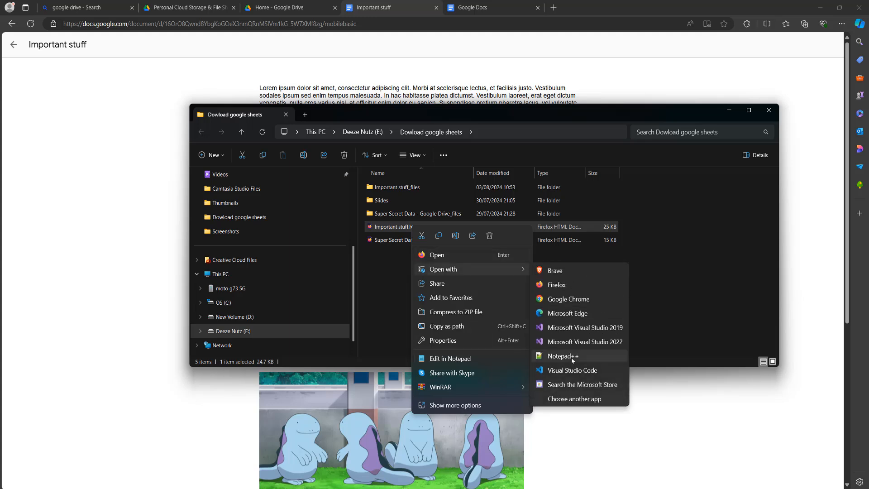
pyautogui.moveTo(450, 358)
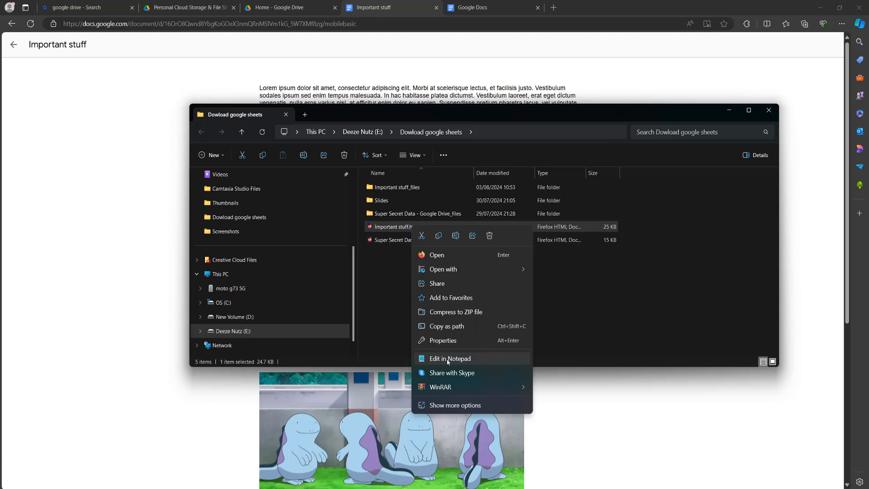
pyautogui.click(450, 359)
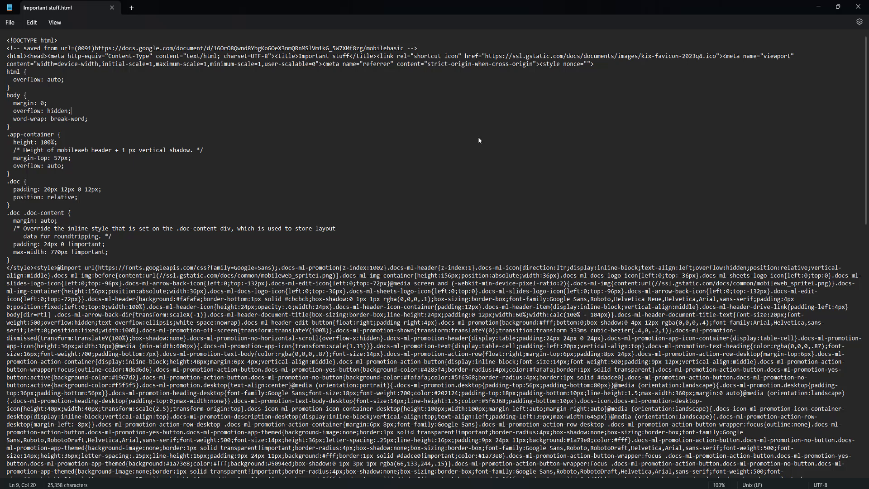
pyautogui.moveTo(474, 141)
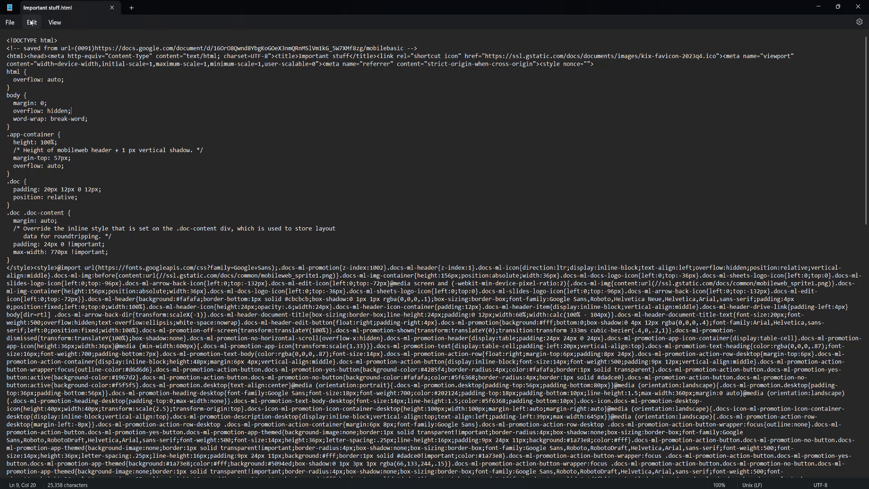
# Search the HTML source for .docsshared-disable-image-copy using Edit > Find
pyautogui.click(31, 22)
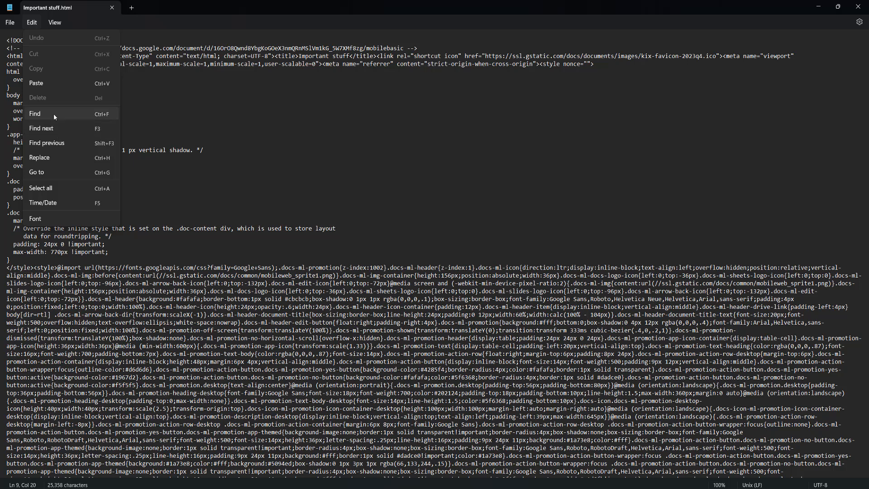
pyautogui.click(34, 114)
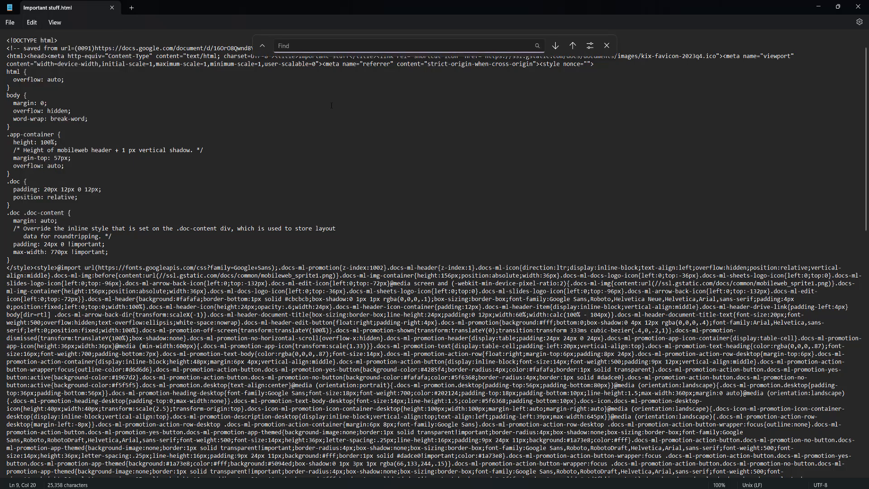
pyautogui.write('.docsshared-disable-image-copy')
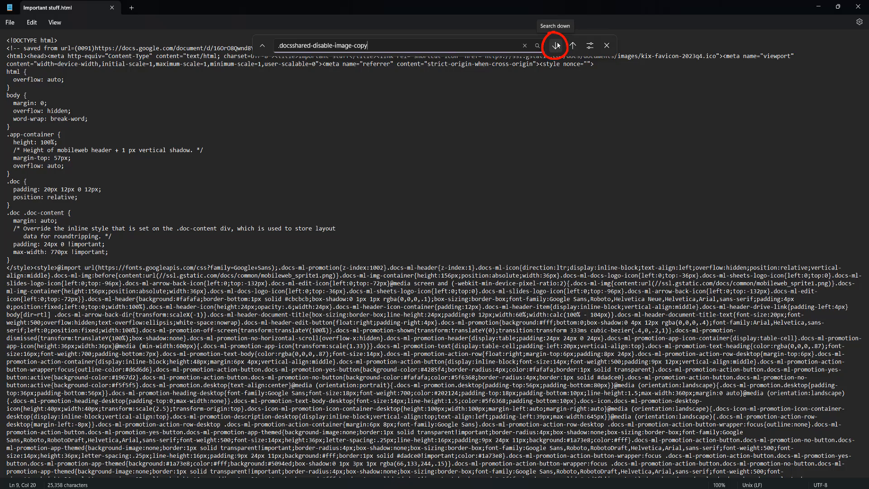
pyautogui.click(555, 45)
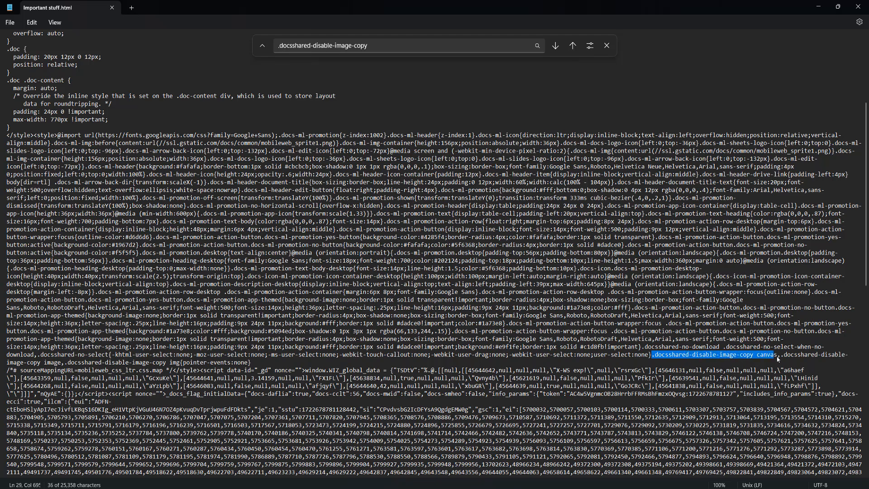
# Locate and delete the .docsshared-disable-image-copy canvas style rule from the source
pyautogui.click(554, 45)
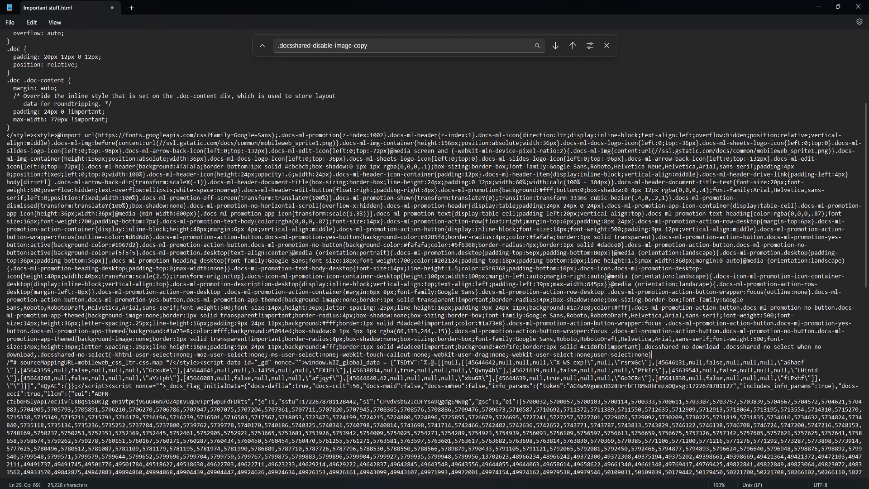
pyautogui.click(9, 22)
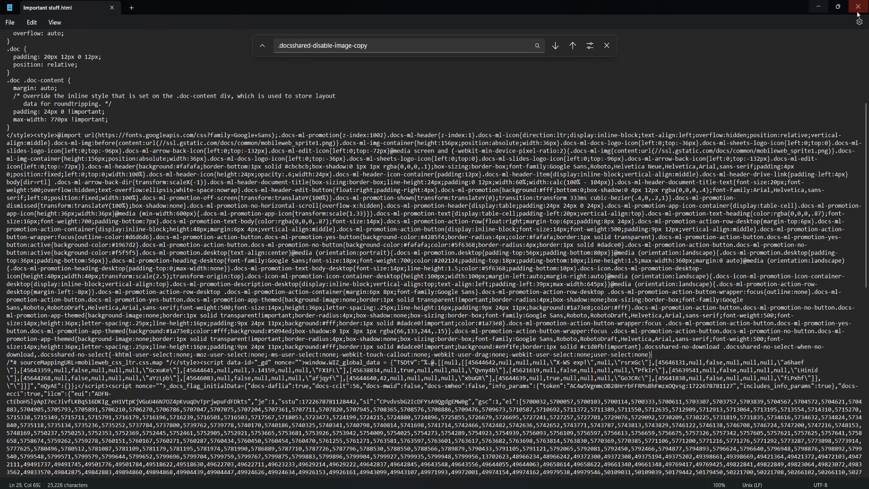
# Close Notepad and launch the edited Important stuff.html in Microsoft Edge via Open with
pyautogui.click(857, 6)
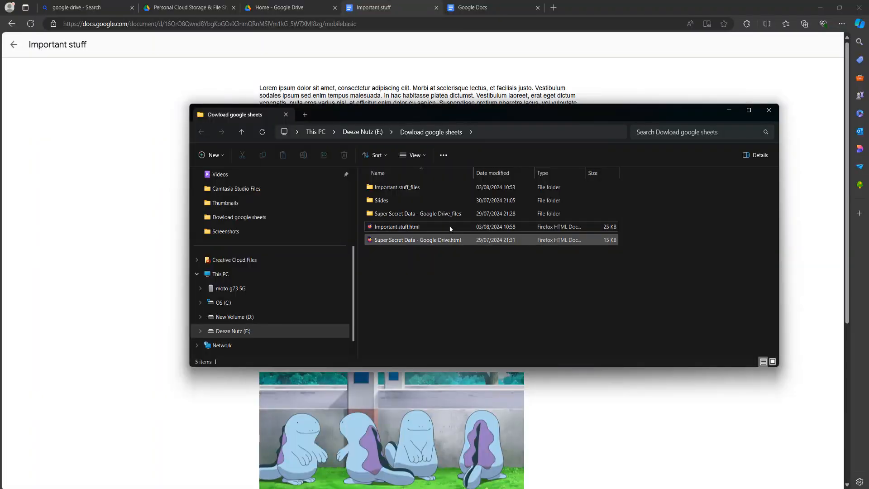
pyautogui.rightClick(396, 227)
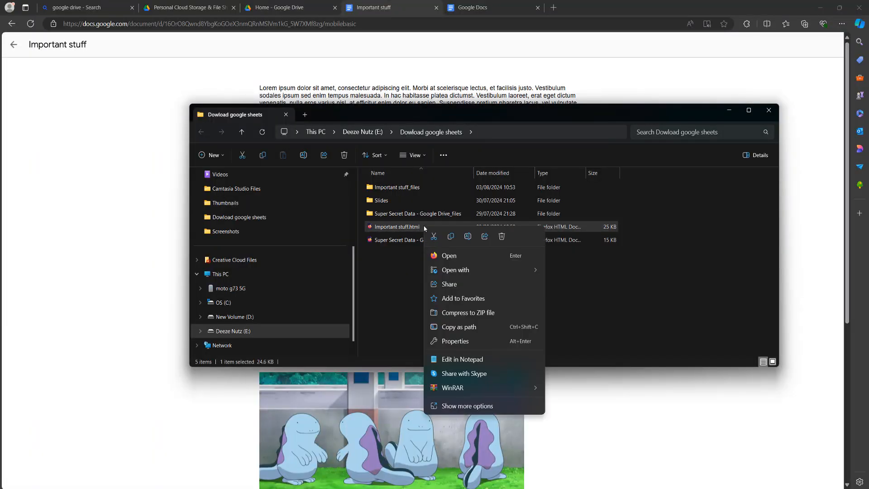
pyautogui.moveTo(459, 256)
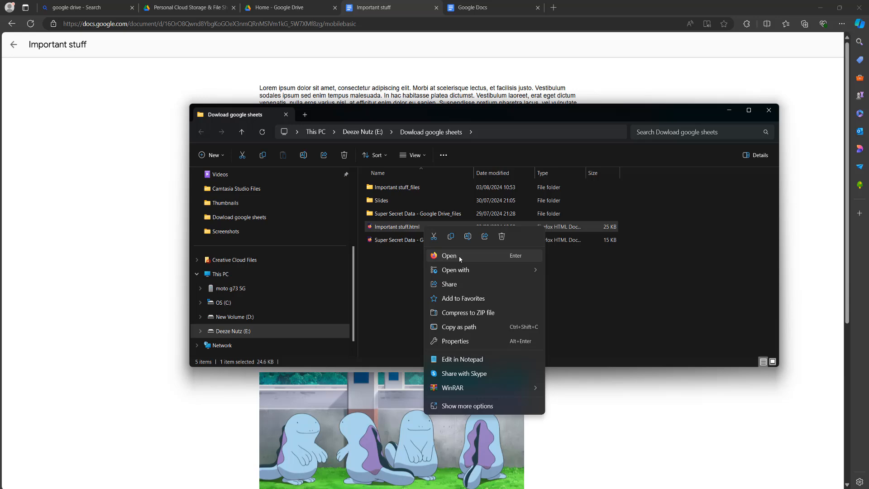
pyautogui.moveTo(457, 271)
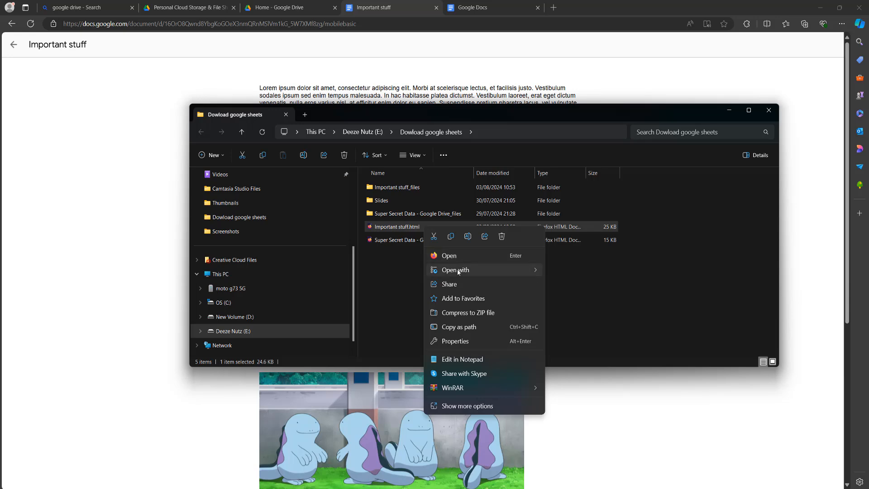
pyautogui.click(456, 270)
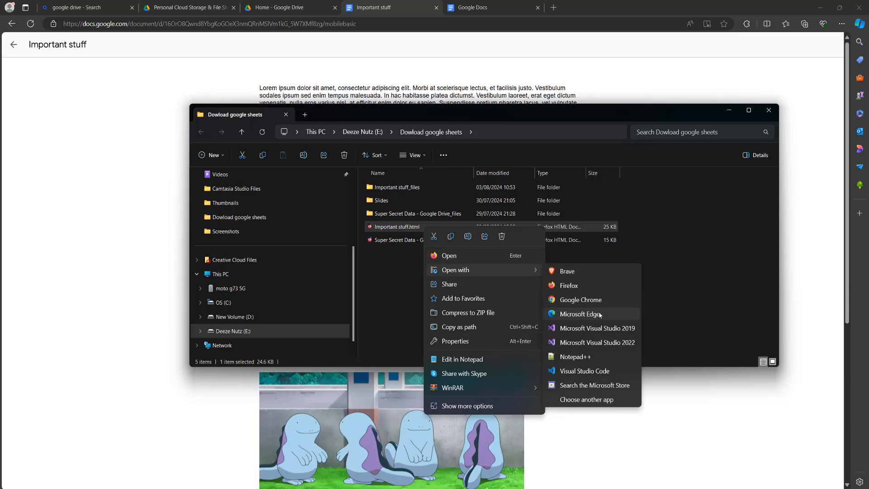
pyautogui.click(581, 315)
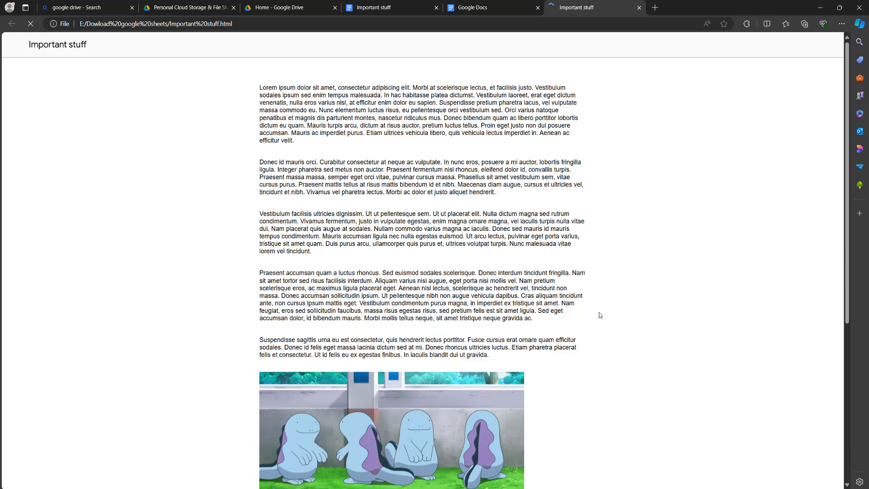
pyautogui.moveTo(440, 94)
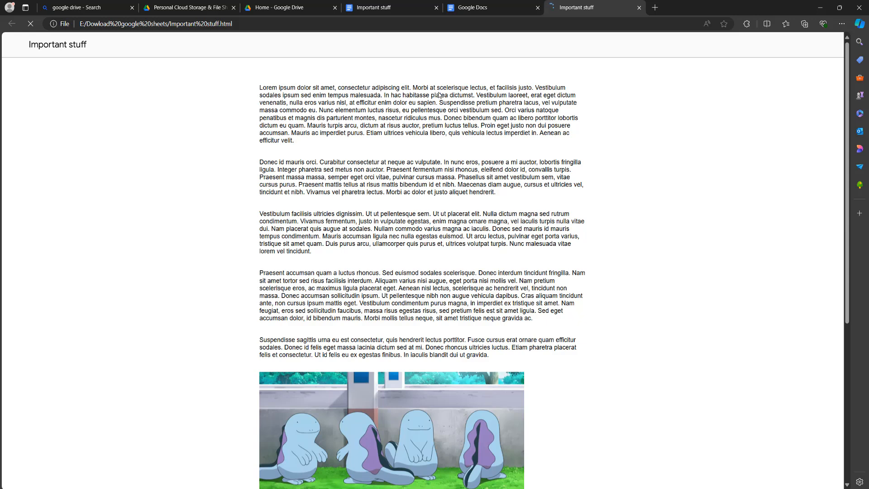
pyautogui.moveTo(506, 189)
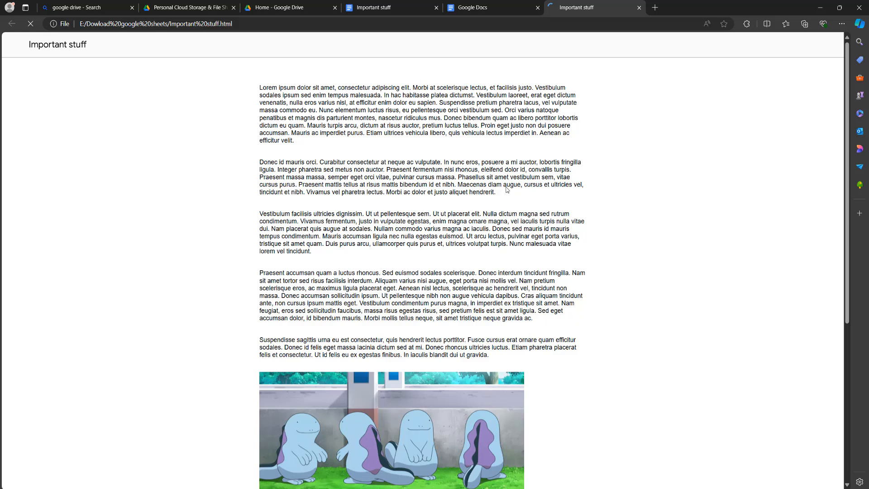
# Copy the four blue creatures picture from the local page with Copy image
pyautogui.scroll(-3)
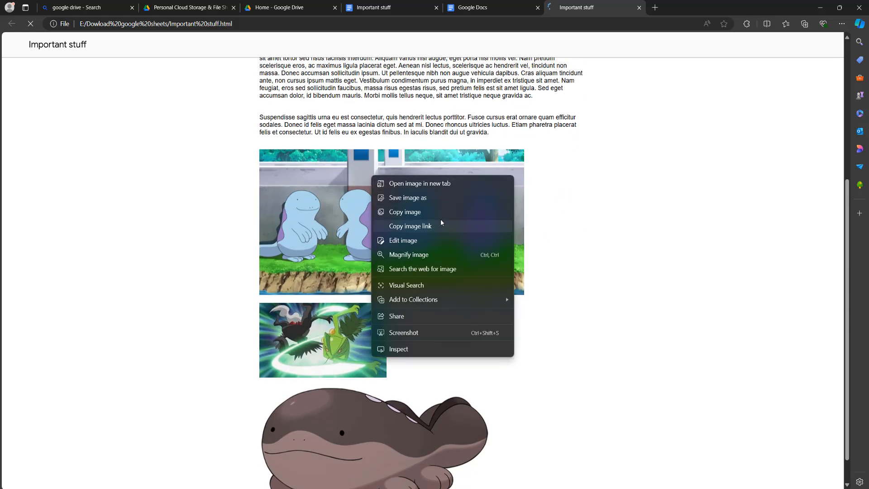
pyautogui.moveTo(435, 215)
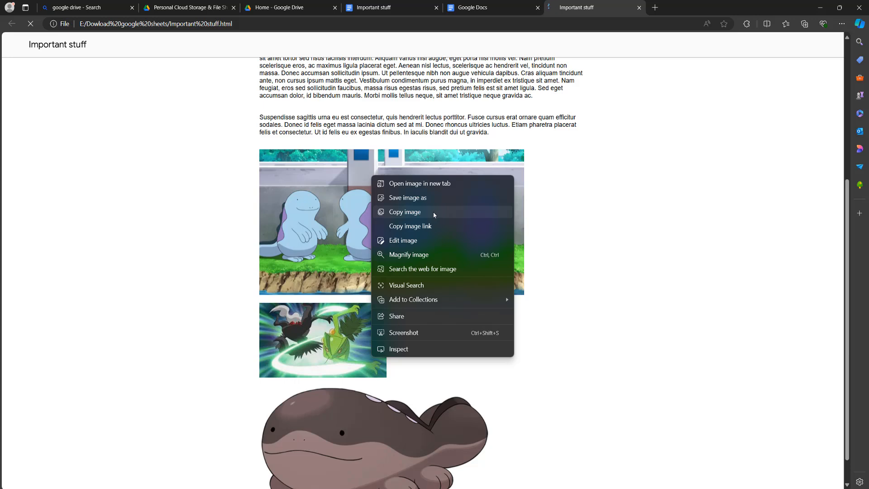
pyautogui.click(403, 240)
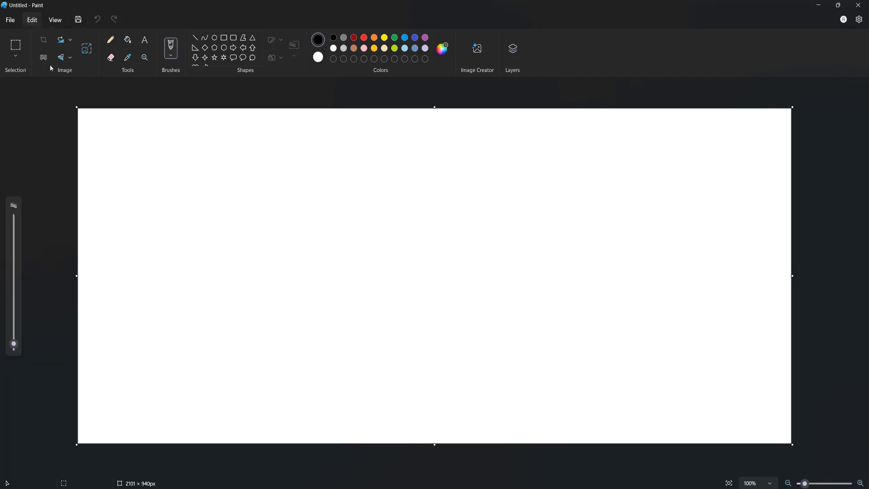
# Paste the four-creature picture into Paint, then copy the document's second picture in Edge
pyautogui.press('ctrl+v')
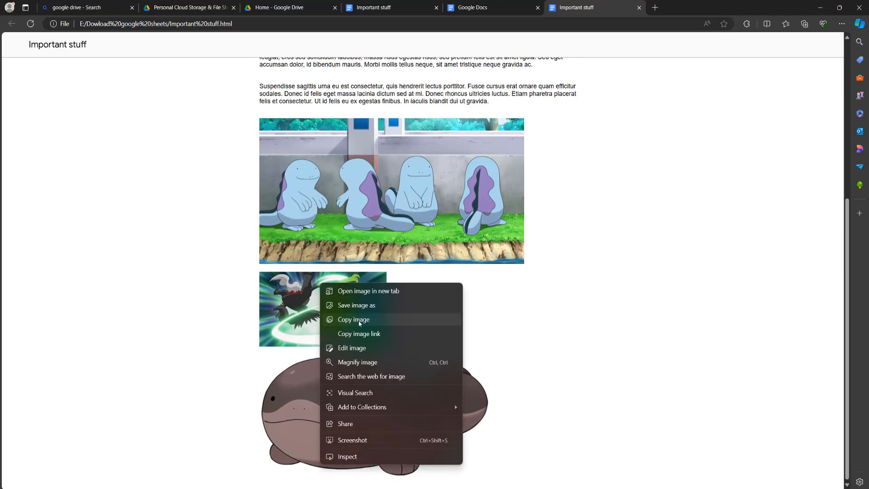
pyautogui.click(352, 348)
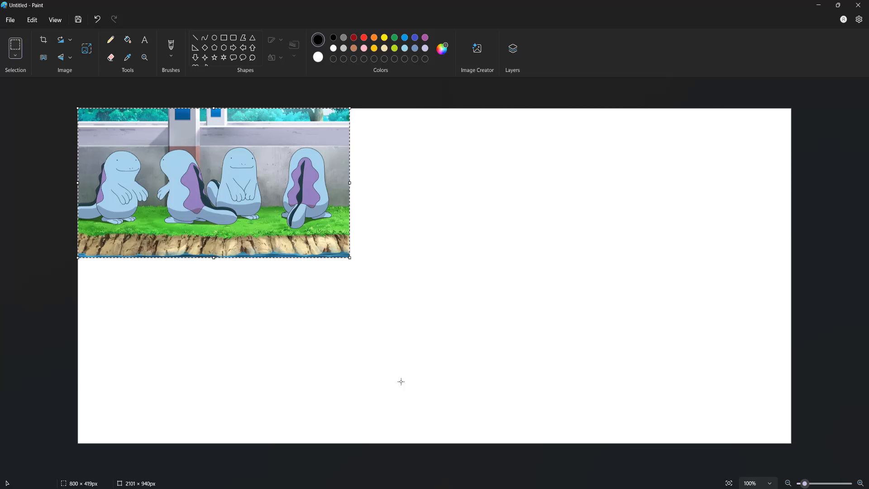